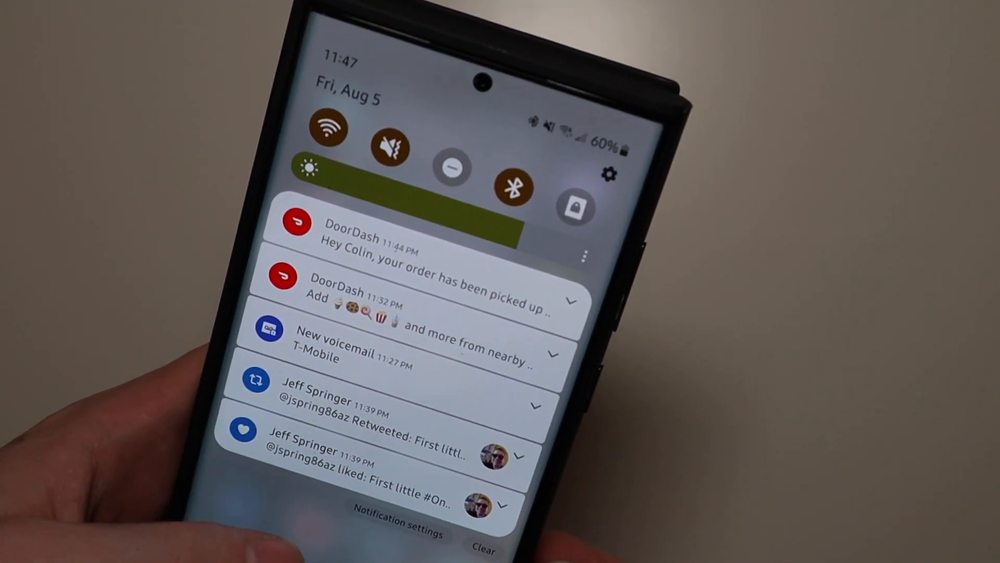
# Go from the notification shade into Settings and its Wallpaper and style page
pyautogui.click(608, 174)
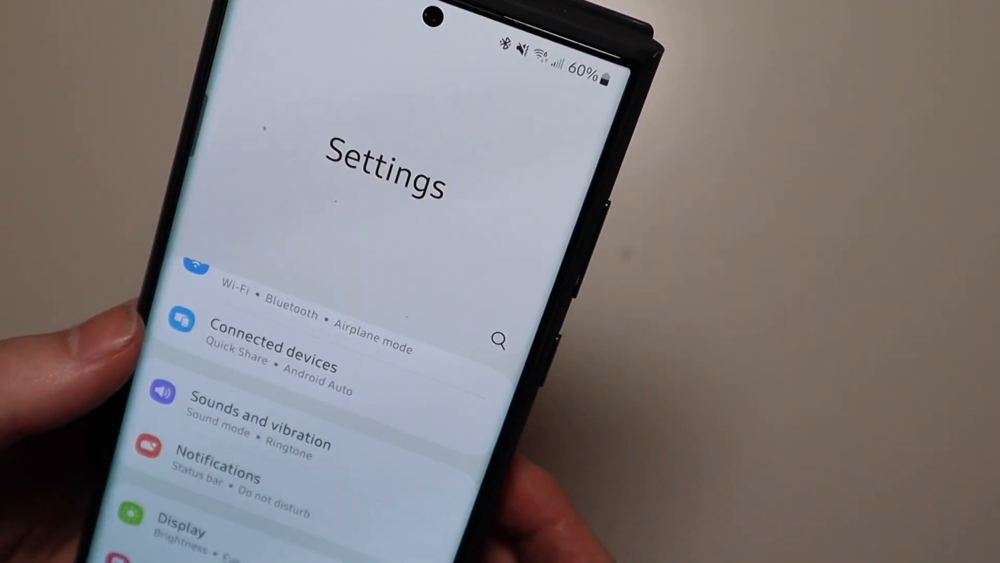
pyautogui.click(180, 532)
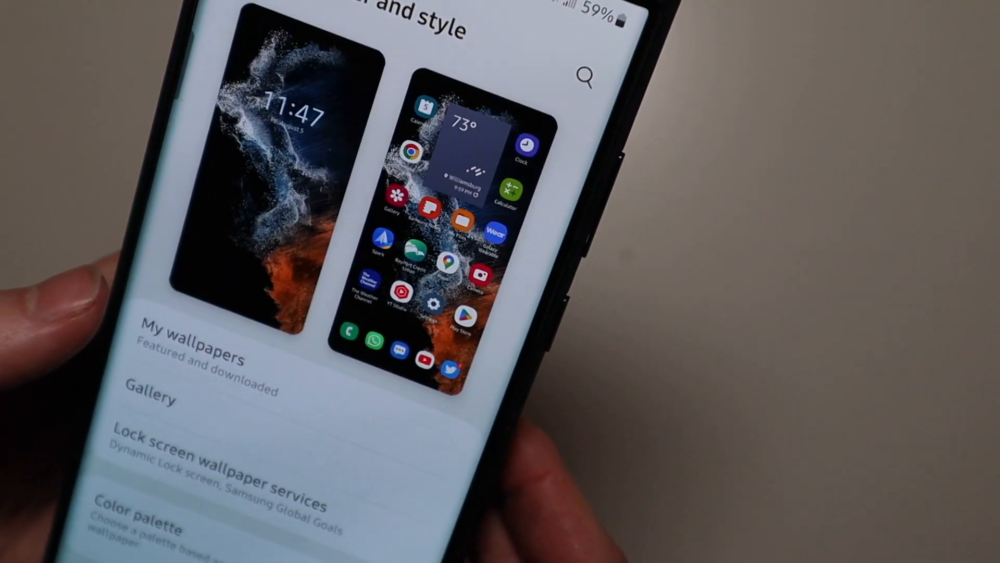
# Scroll down through the Color palette options generated from the wallpaper
pyautogui.scroll(-3)
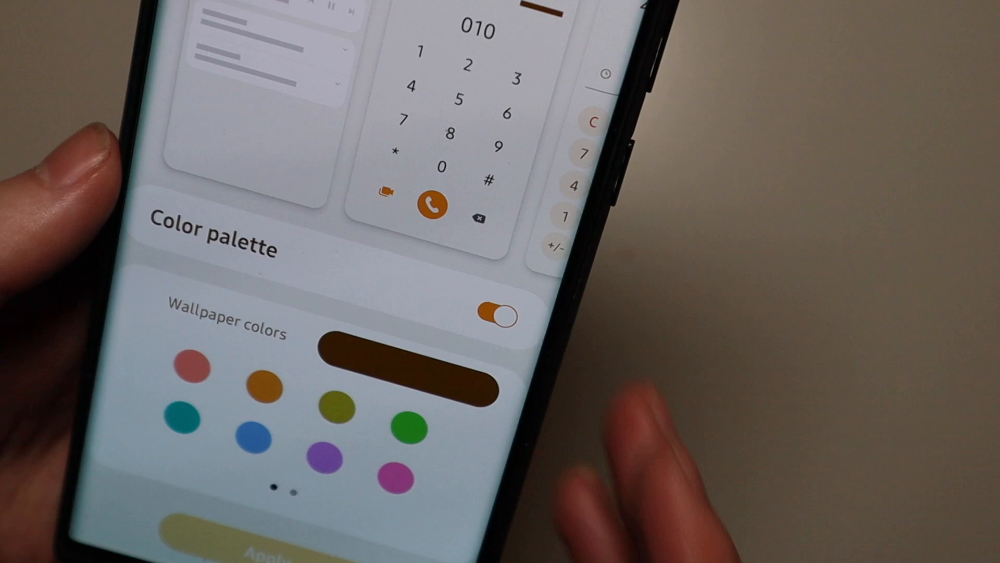
pyautogui.scroll(-3)
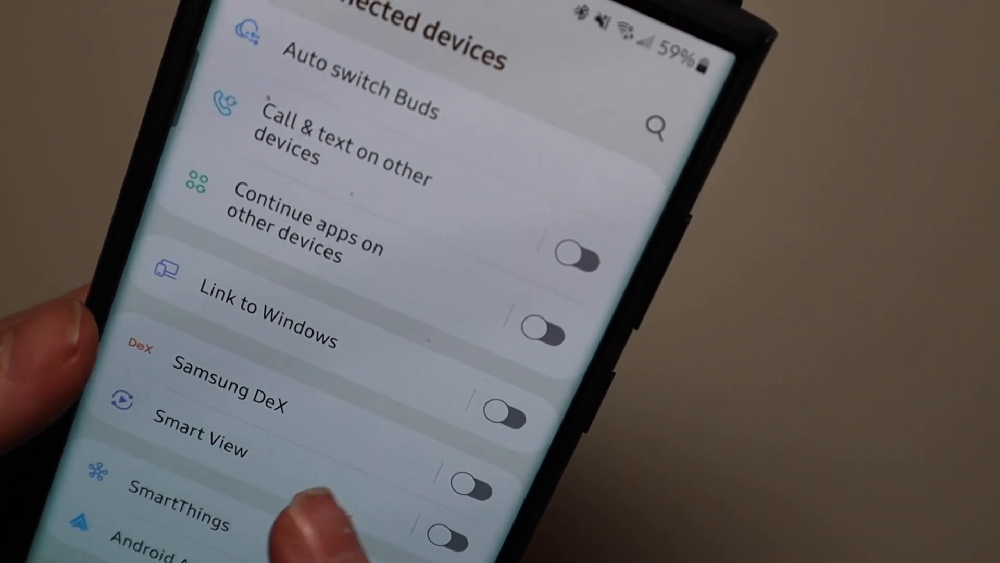
# Scroll through the Connected devices list of features like Link to Windows and DeX
pyautogui.scroll(3)
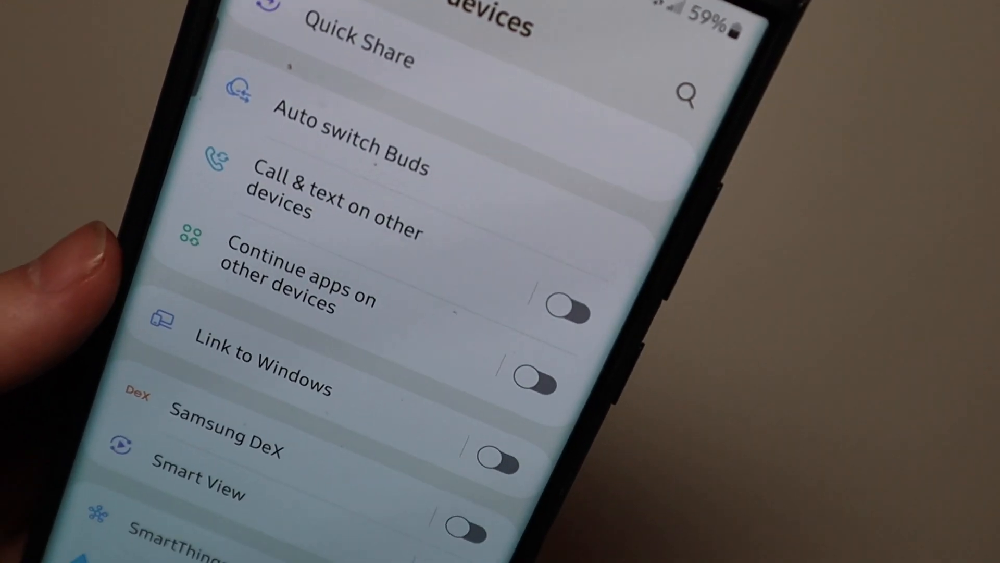
pyautogui.scroll(3)
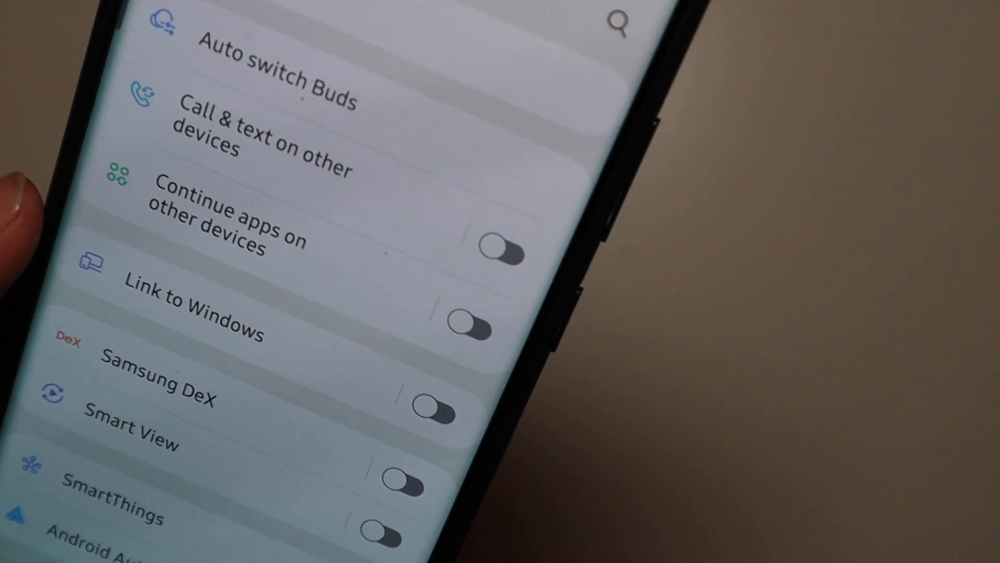
pyautogui.scroll(-3)
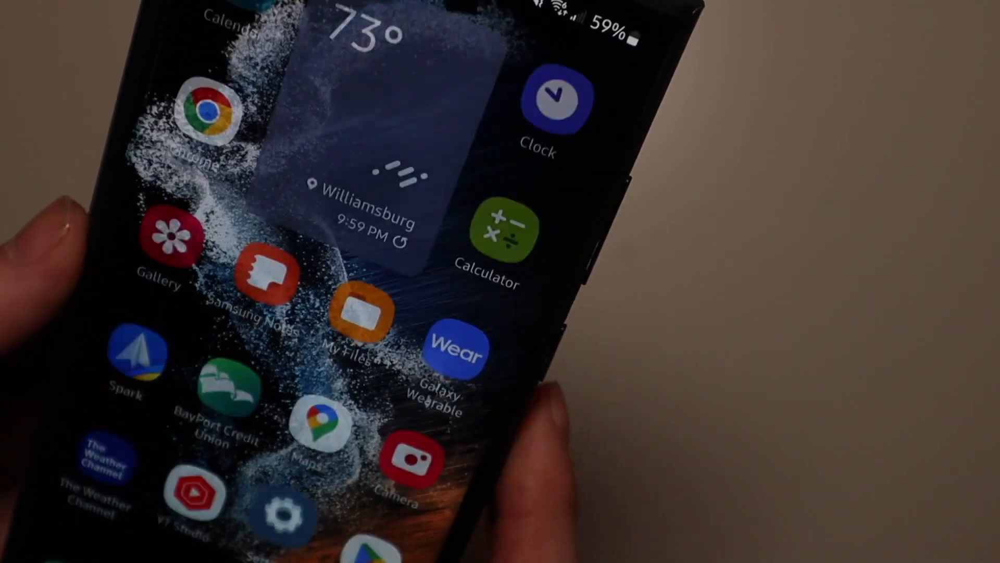
# Reach an app's notification settings from its home-screen icon
pyautogui.click(286, 509)
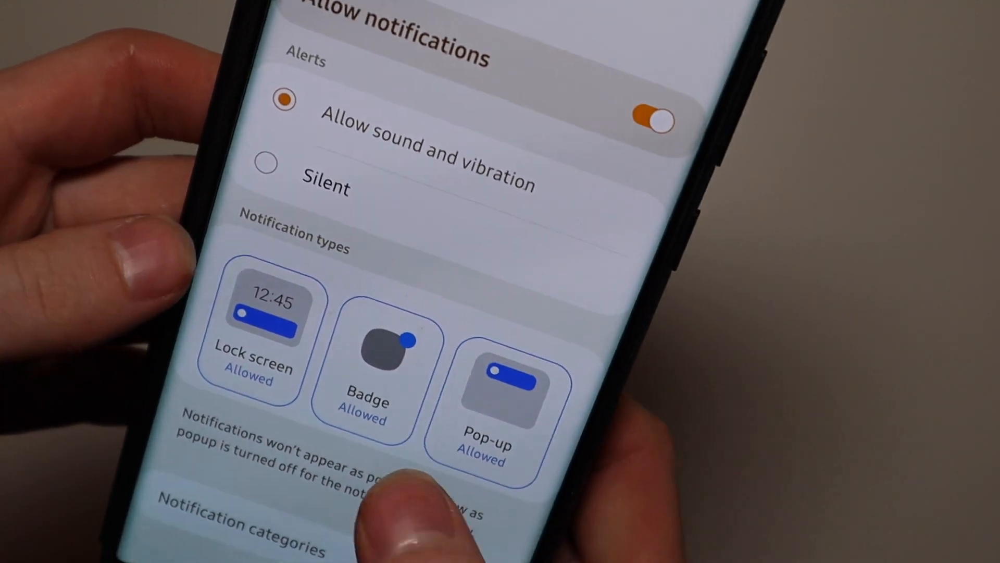
# Set the app's Pop-up notification type to Not allowed and return home
pyautogui.click(488, 388)
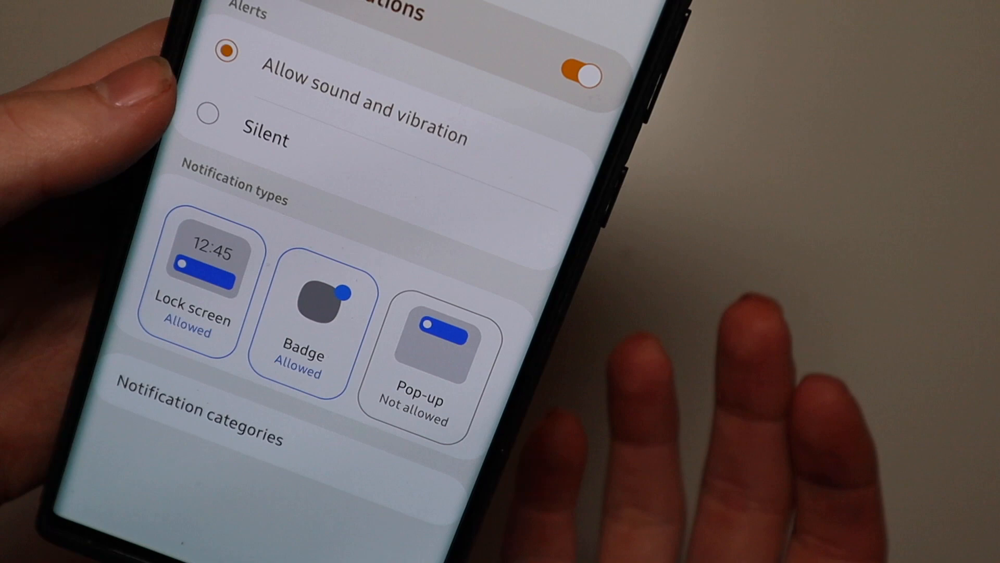
pyautogui.click(433, 345)
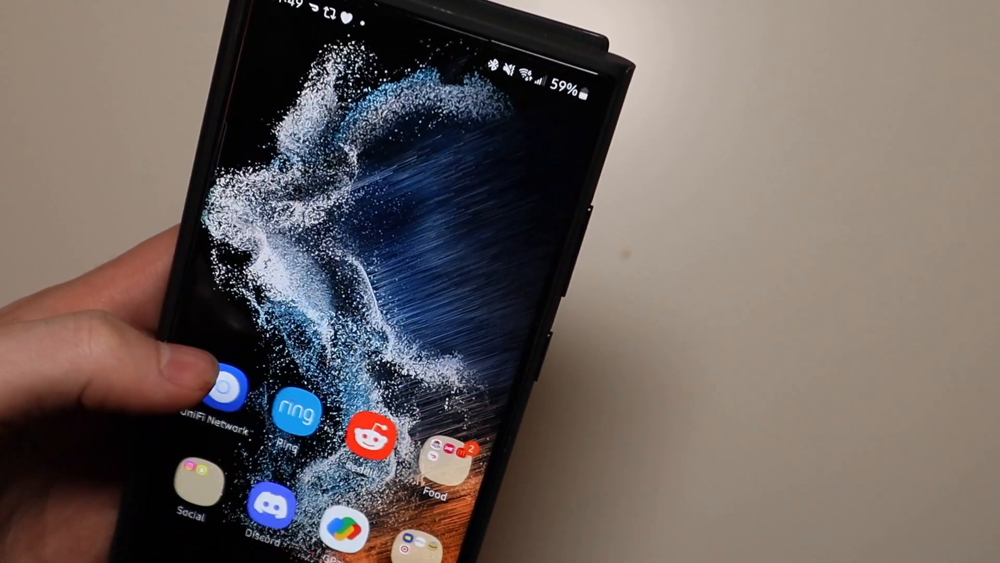
# Swipe across the home screen and launch Settings from its icon
pyautogui.hscroll(-3)
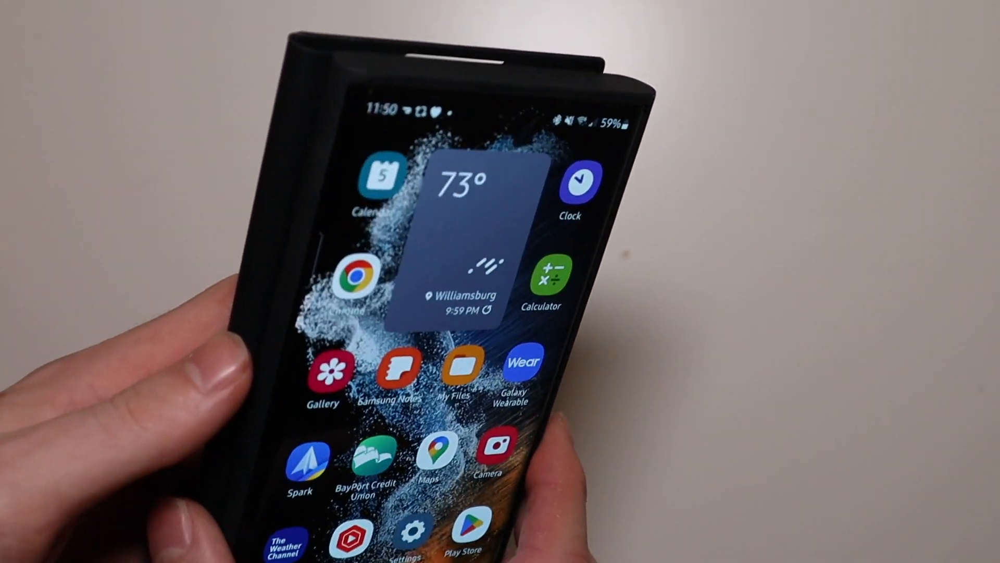
pyautogui.click(416, 532)
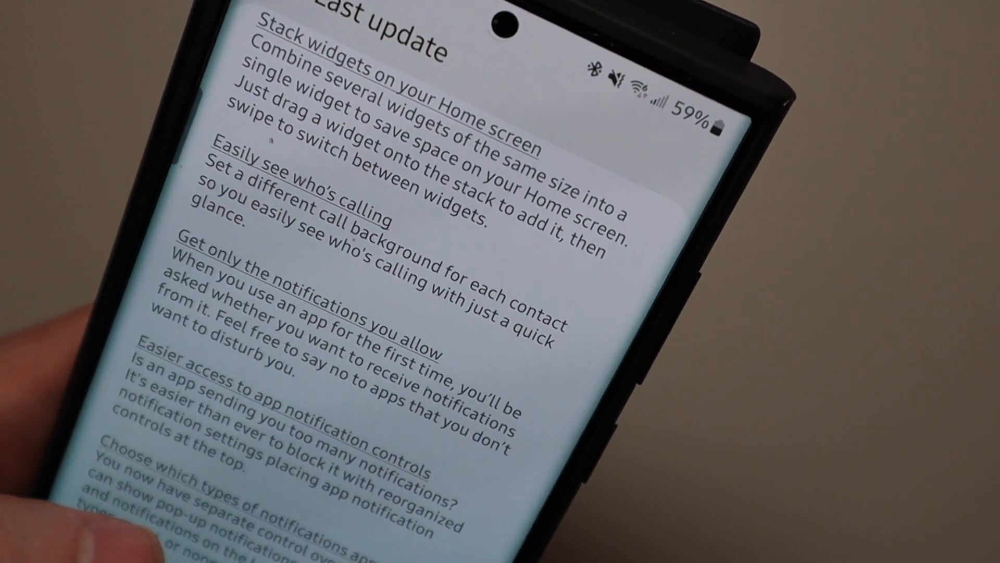
# Scroll through the Last update What's new changelog under Software update
pyautogui.scroll(-3)
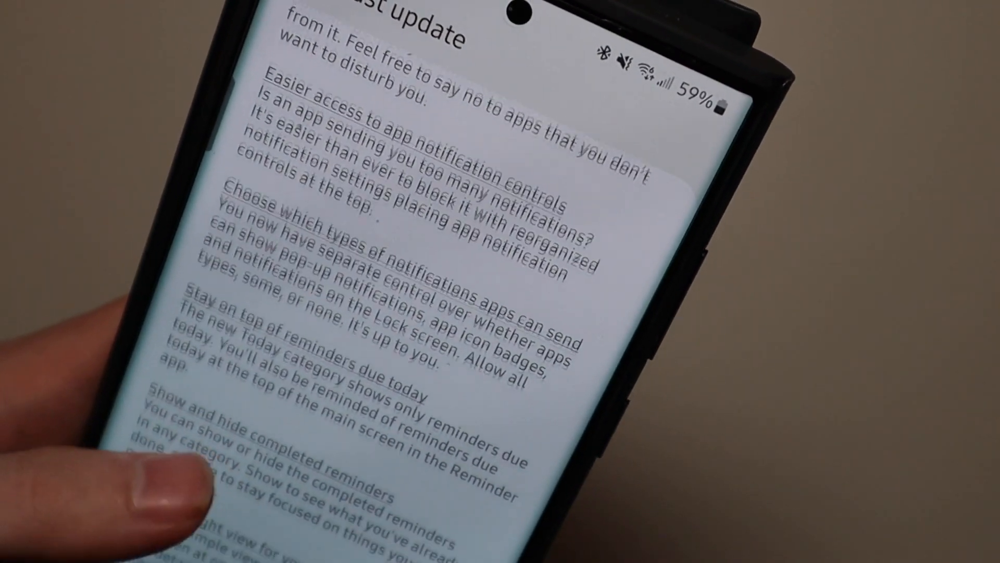
pyautogui.scroll(3)
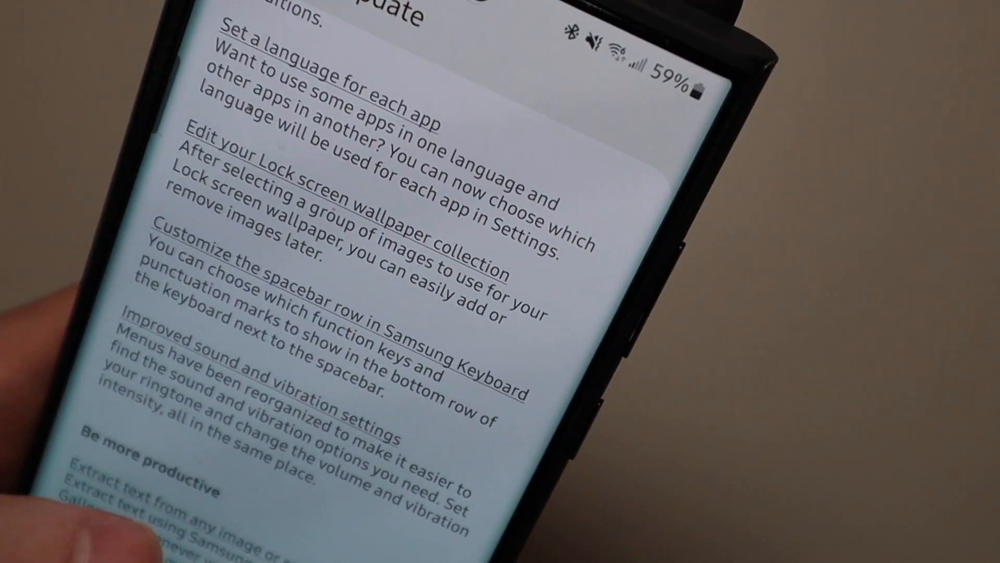
pyautogui.scroll(3)
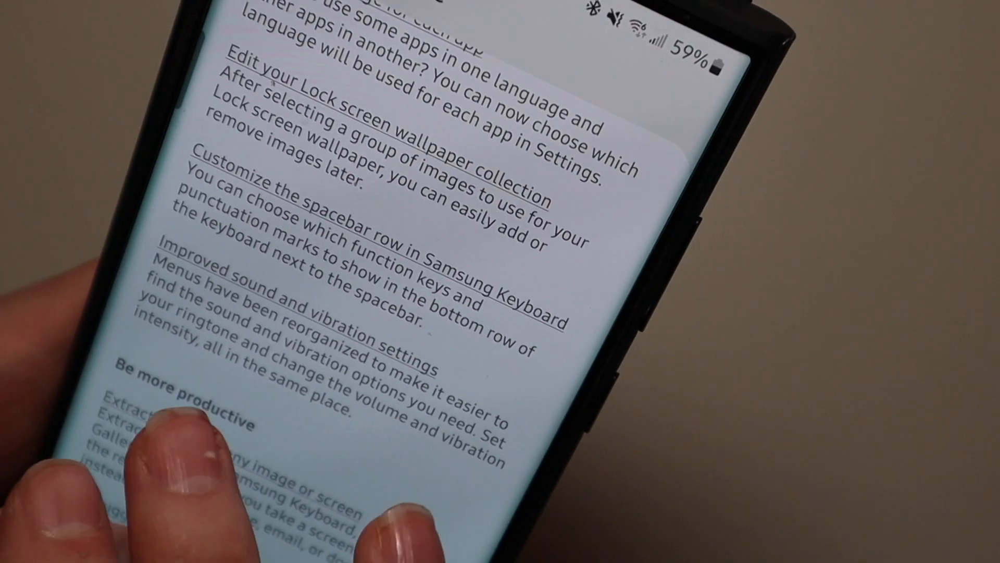
pyautogui.scroll(3)
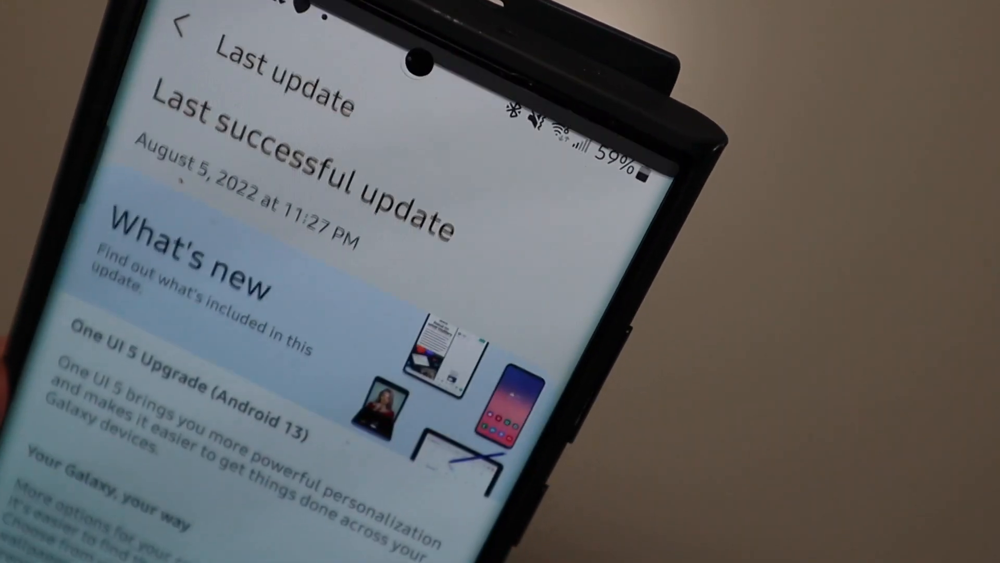
pyautogui.scroll(-3)
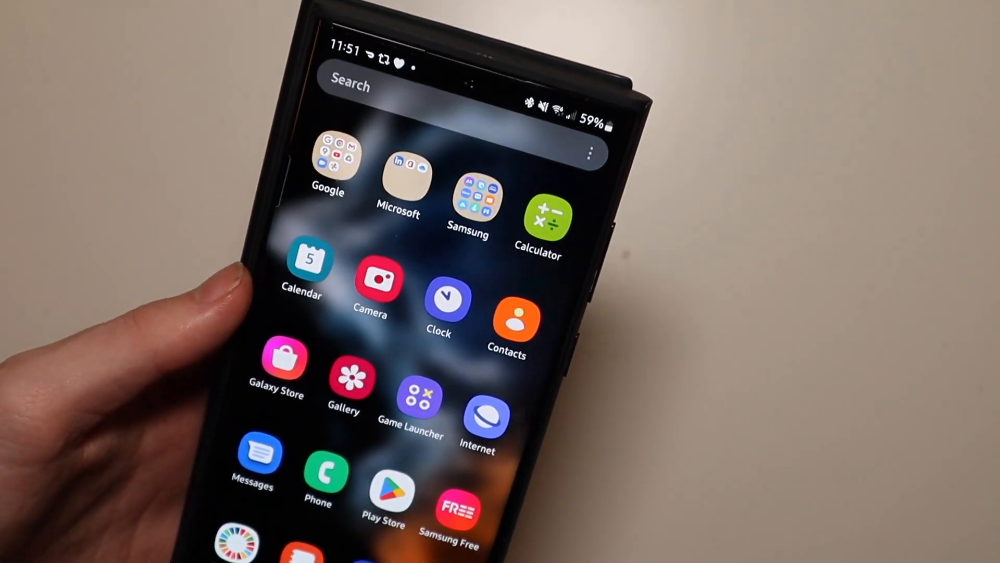
# Launch Samsung Members and scroll the One UI Beta Program FAQ showing Active status
pyautogui.click(468, 198)
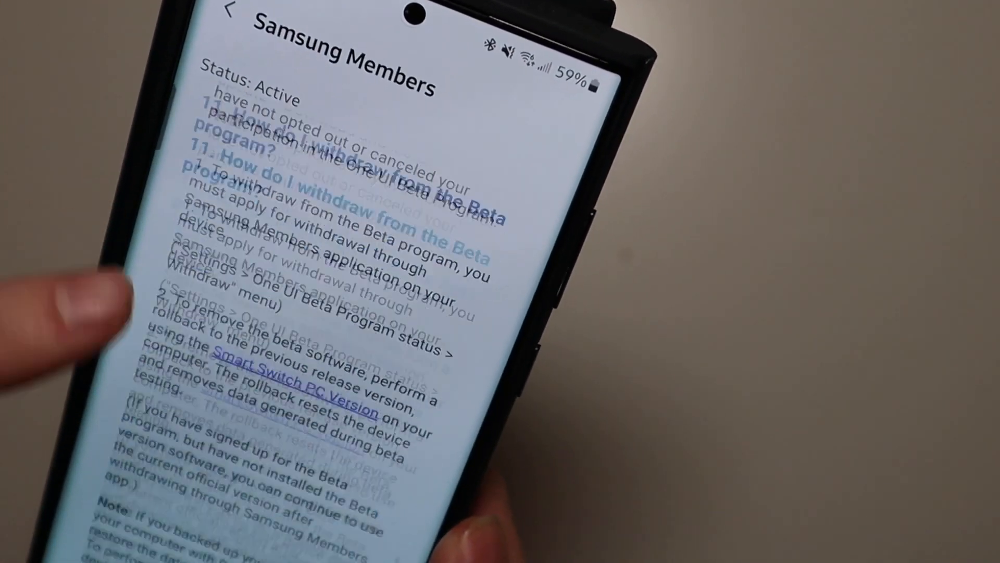
pyautogui.scroll(-3)
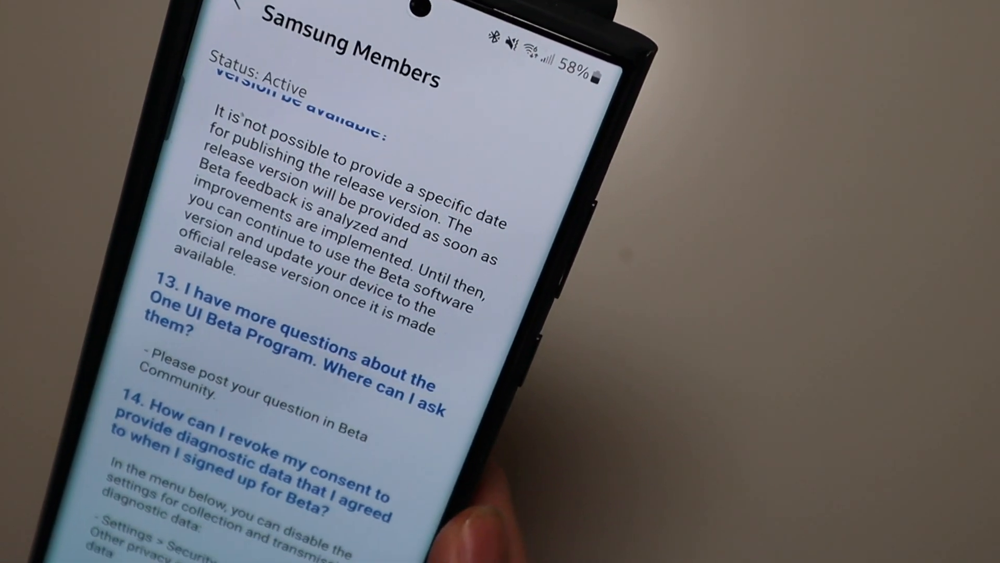
pyautogui.scroll(3)
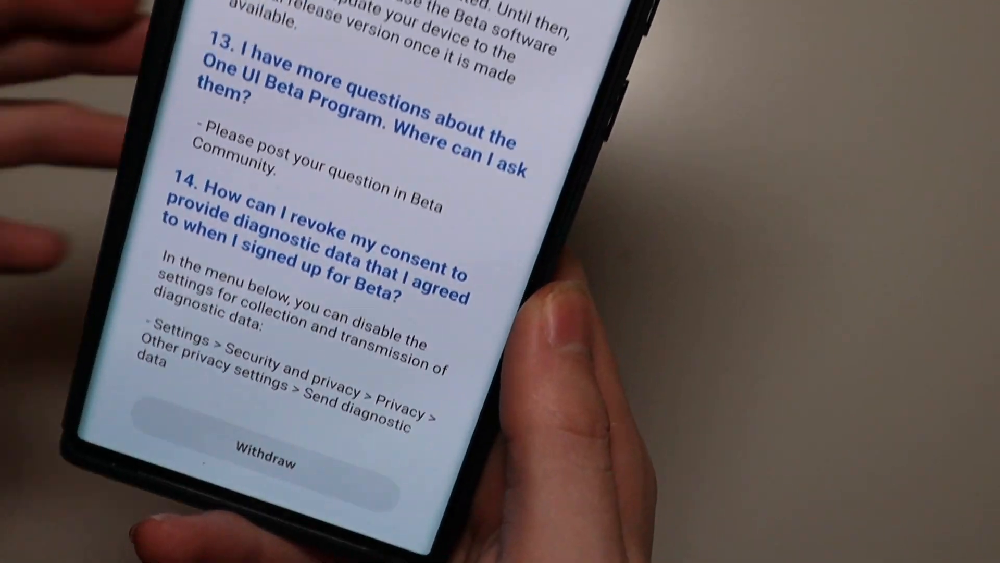
pyautogui.scroll(3)
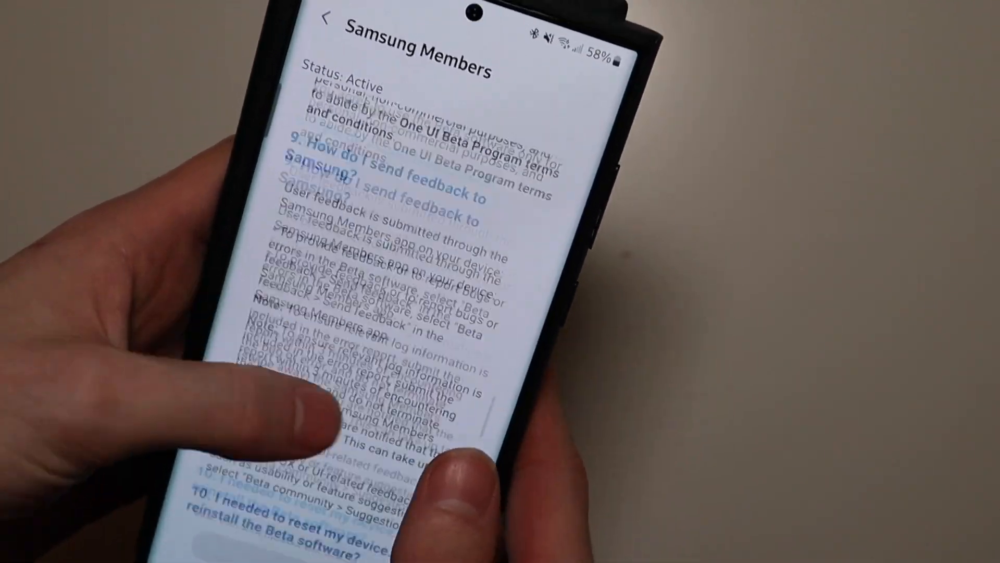